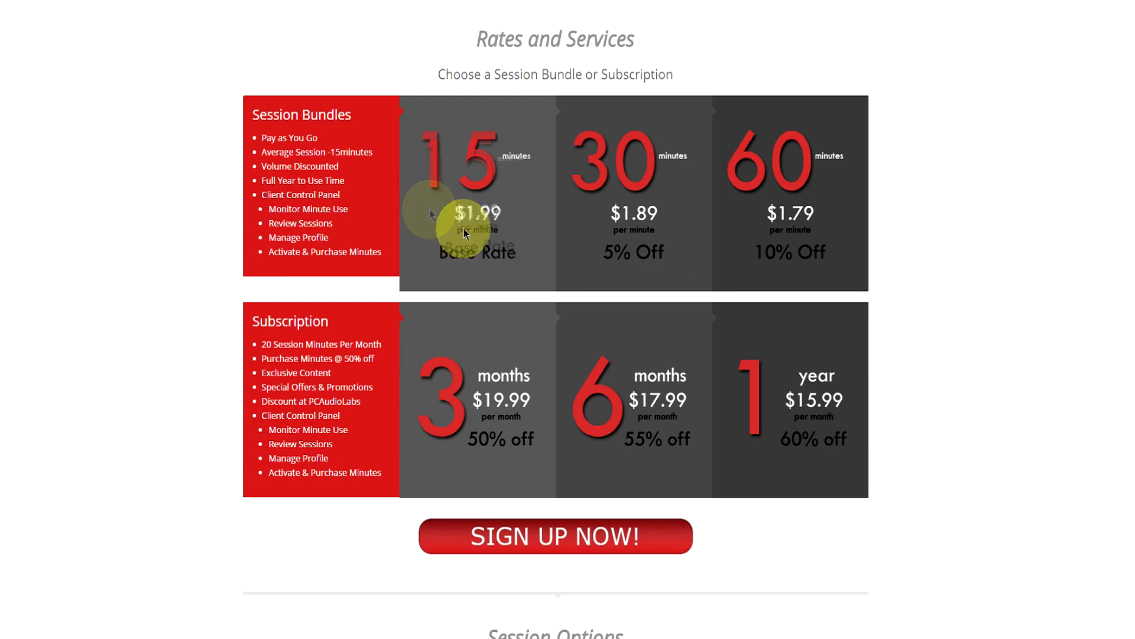
mouse_move(617, 397)
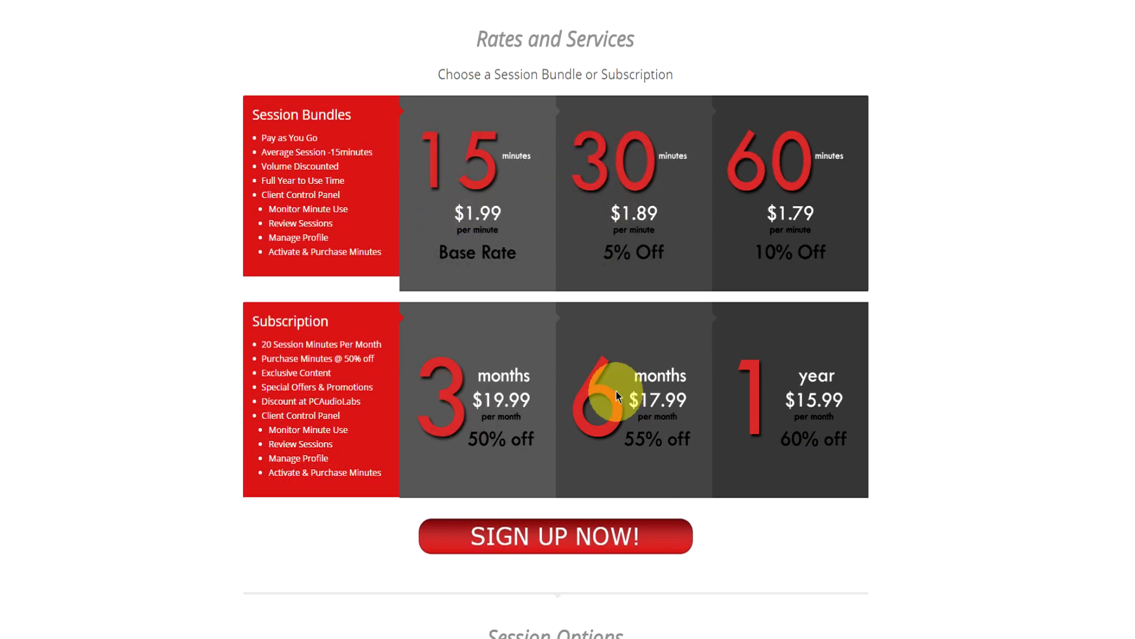
Choose the 6-month subscription at $17.99/month, bringing up the Get Started sign-up form.
click(555, 536)
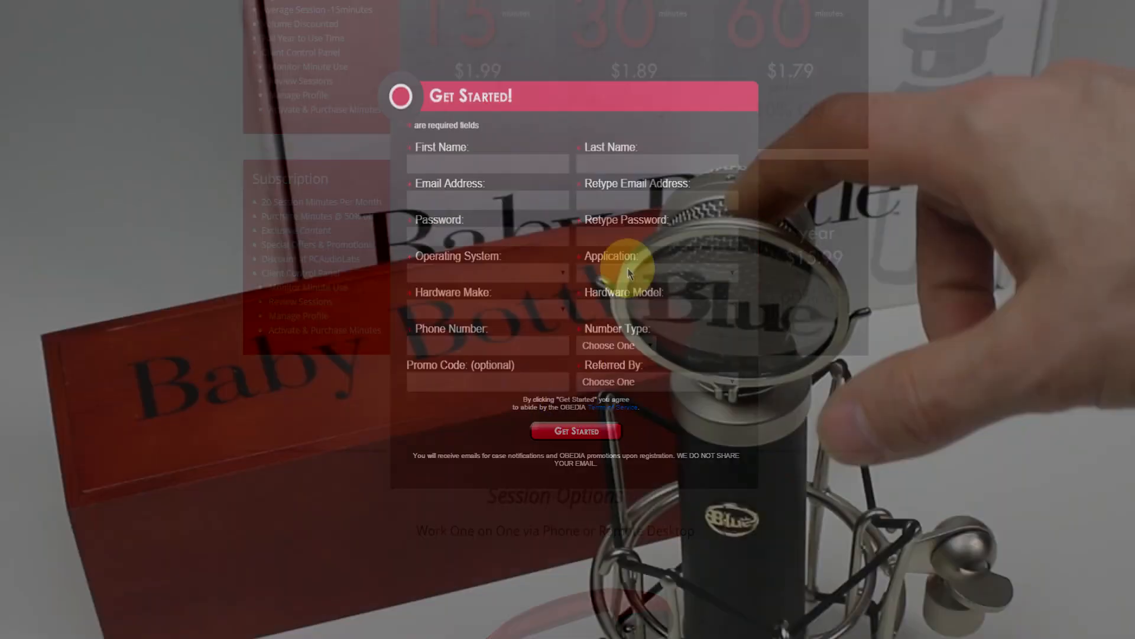